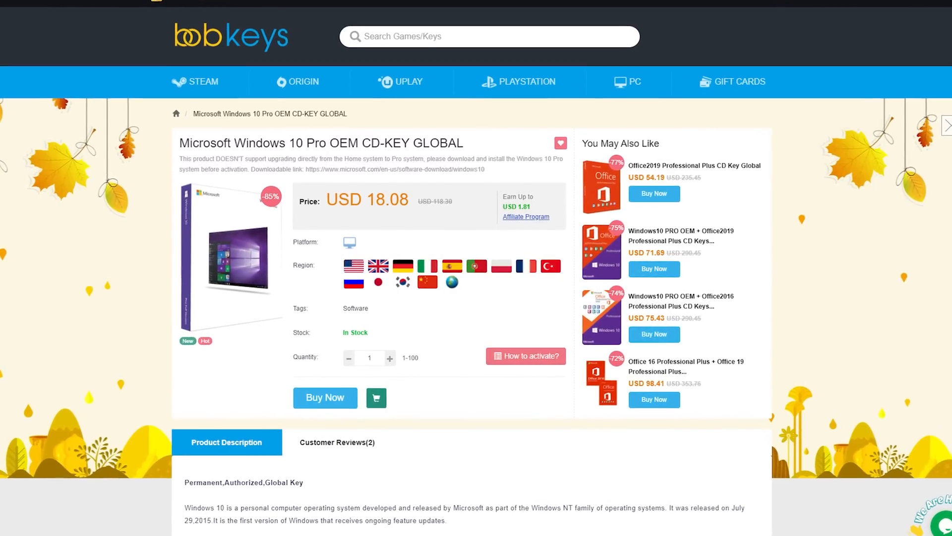
- Start buying the Windows 10 Pro key and apply promo code TT25 for the discounted price
scroll("down", 3)
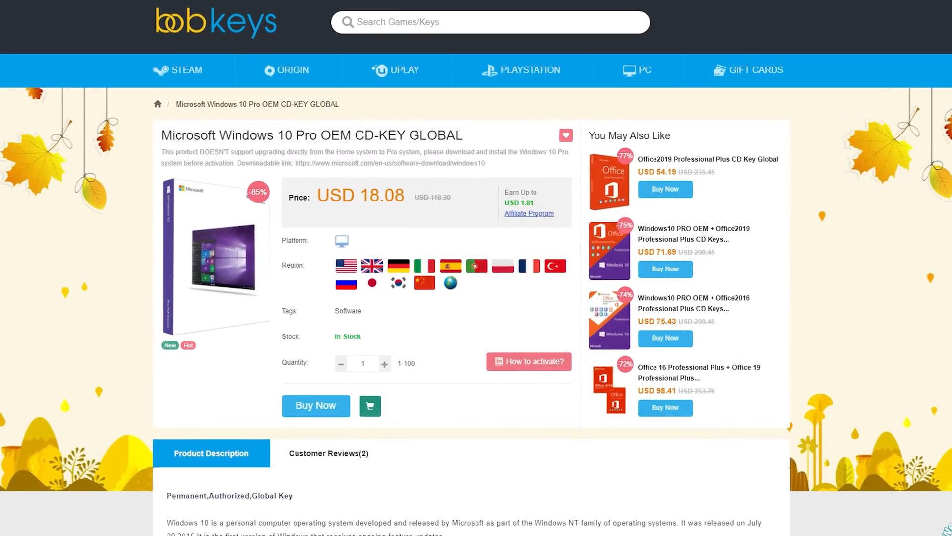
scroll("down", 3)
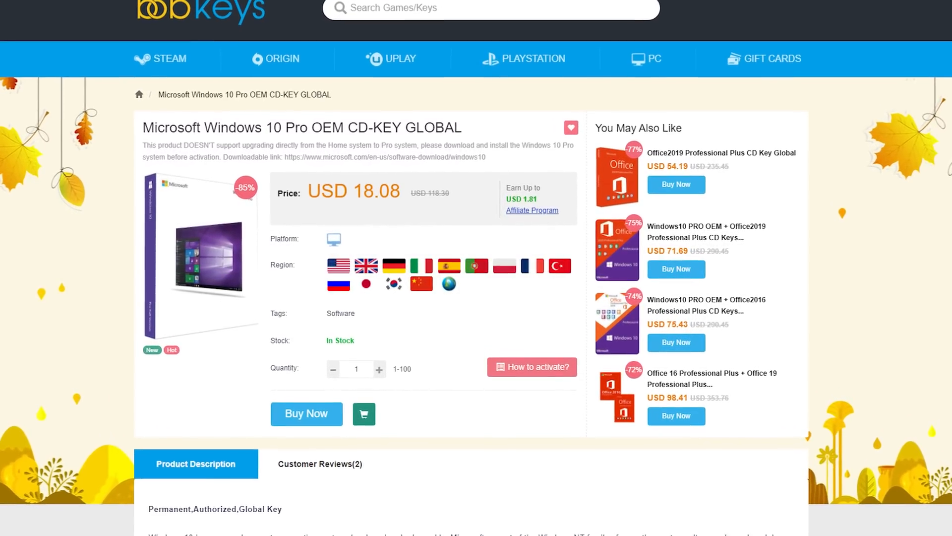
left_click(306, 412)
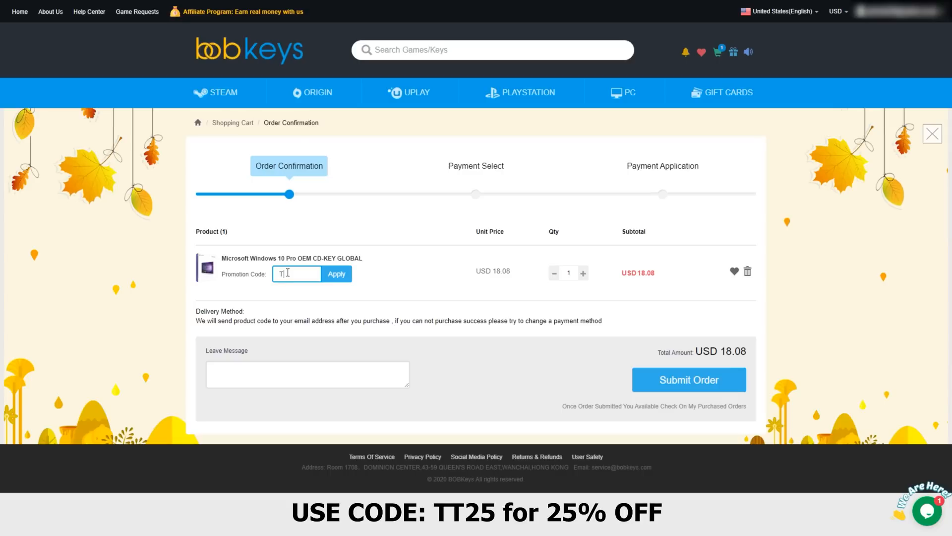
type("T25")
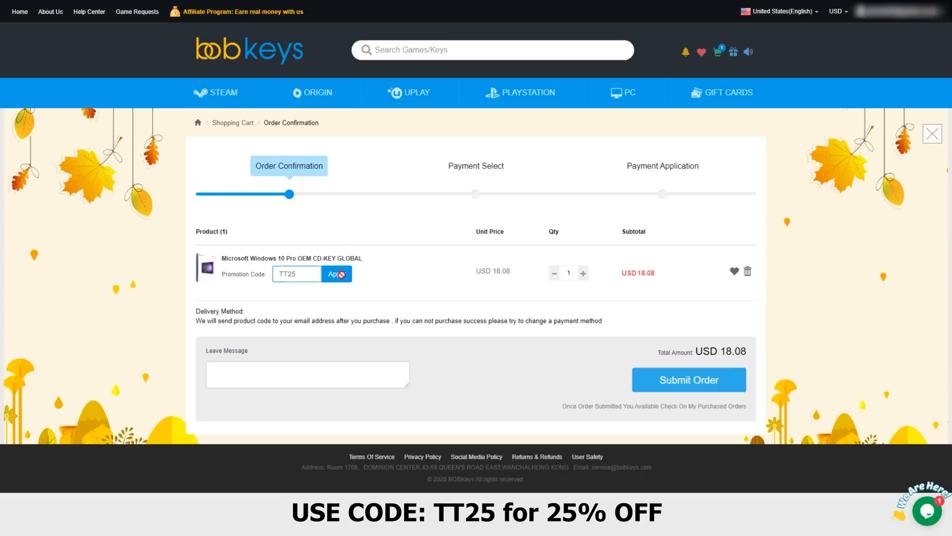
left_click(336, 274)
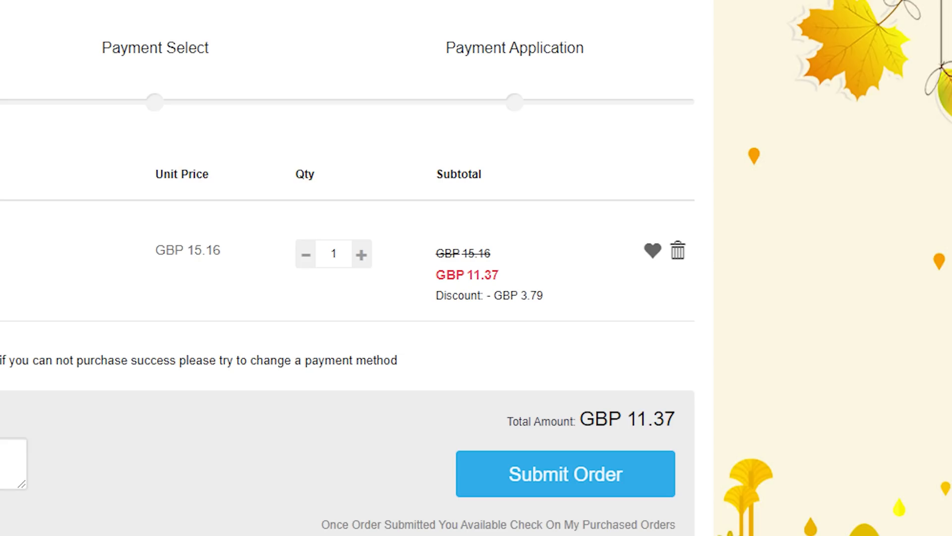
- Submit the discounted order (USD 13.56) and view it as Completed in My Purchased Orders
left_click(564, 474)
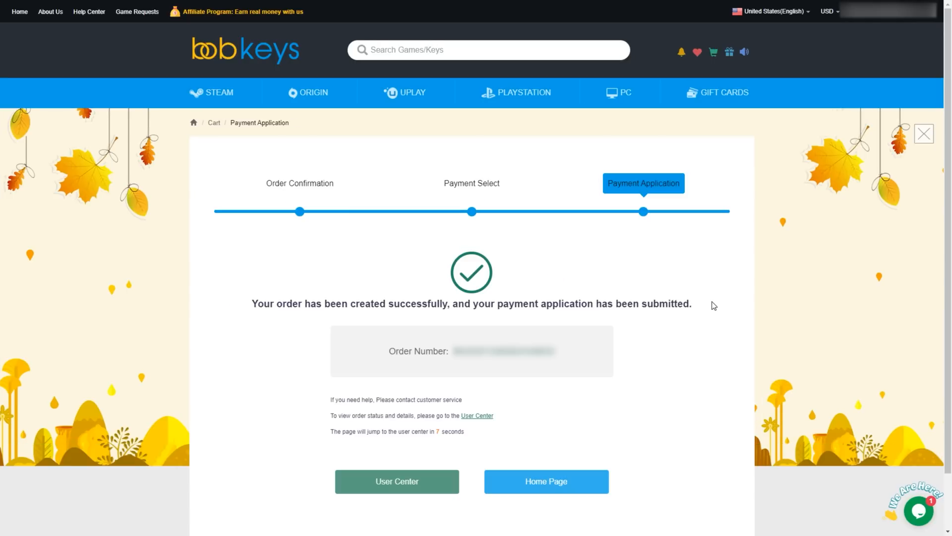
left_click(396, 481)
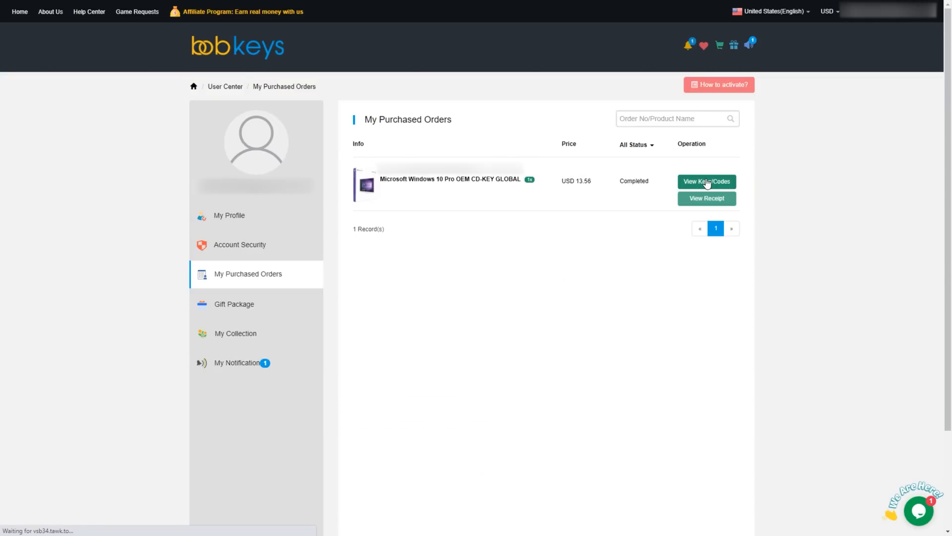